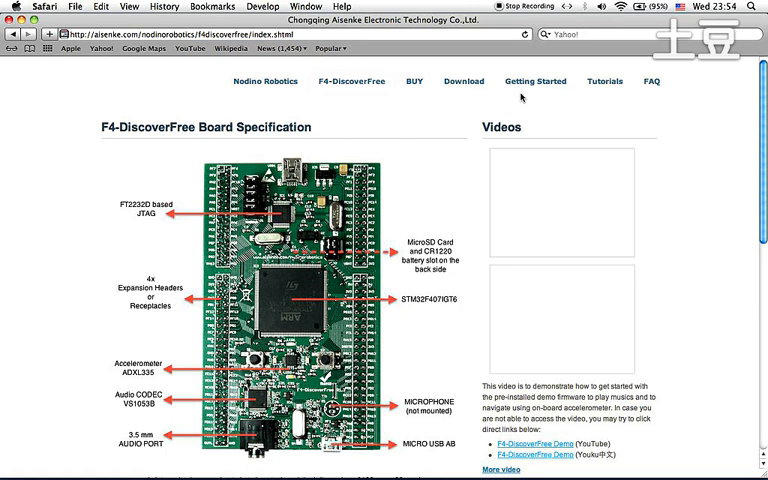
Read the Getting Started (Windows) guide down through its Java, MSYS, FTDI and GCC installation notes.
click(536, 80)
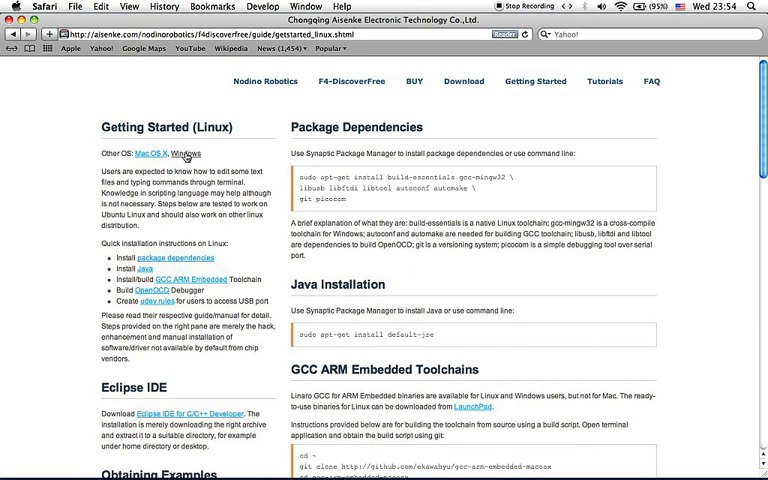
click(184, 152)
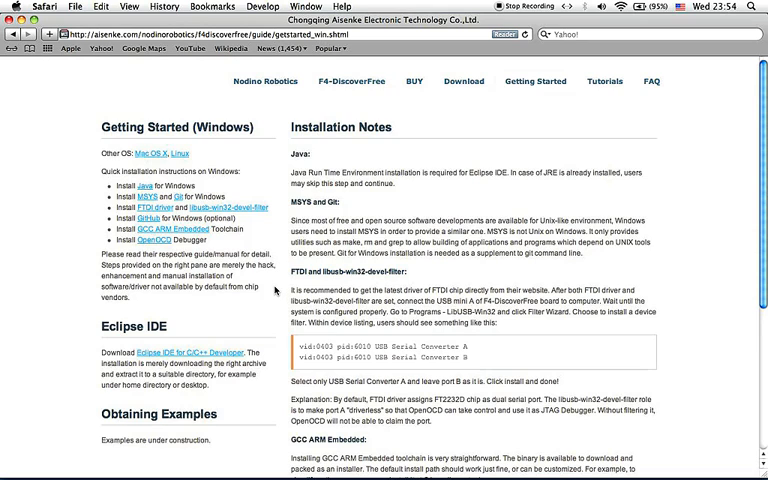
scroll(down, 3)
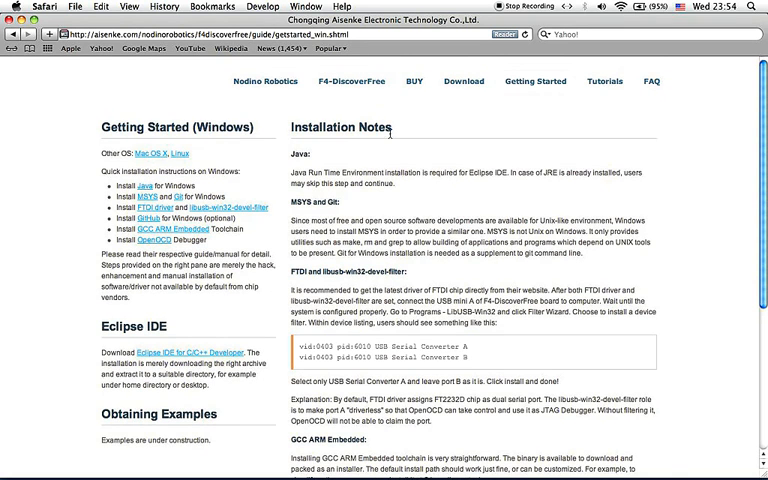
scroll(down, 3)
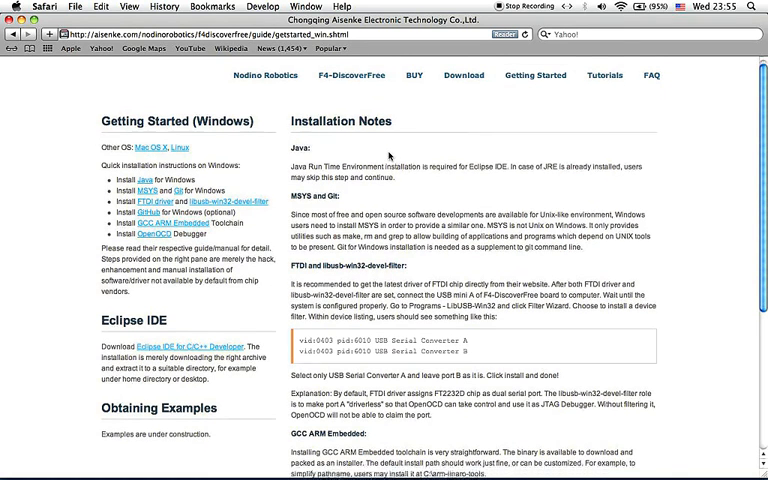
scroll(down, 3)
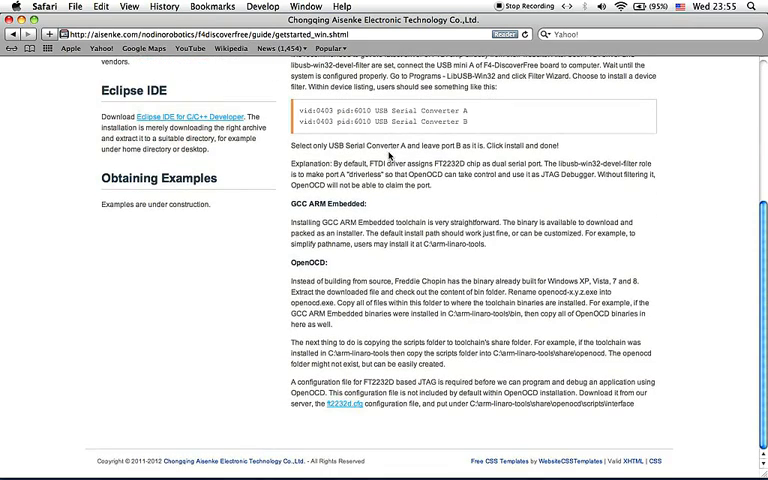
mouse_move(444, 458)
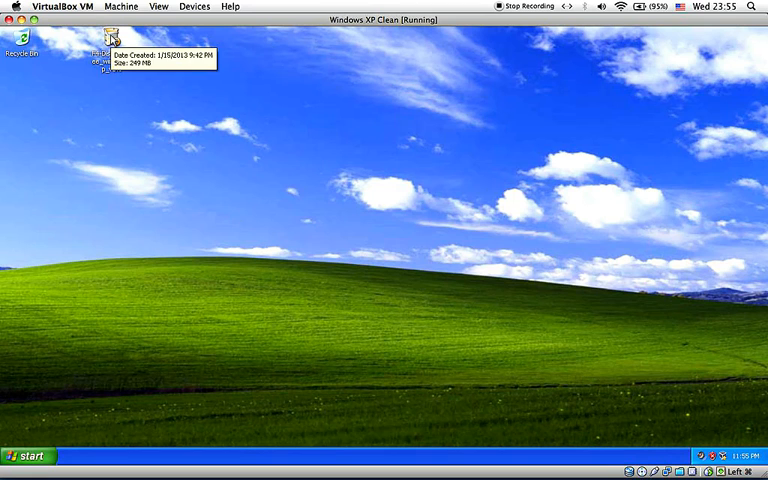
Launch the package installer, agree to the licence, keep Complete components and install to the default folder.
double_click(108, 48)
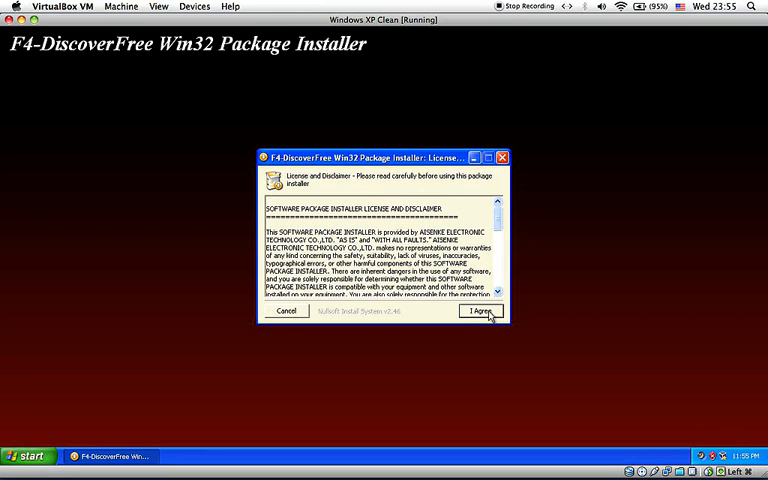
click(484, 310)
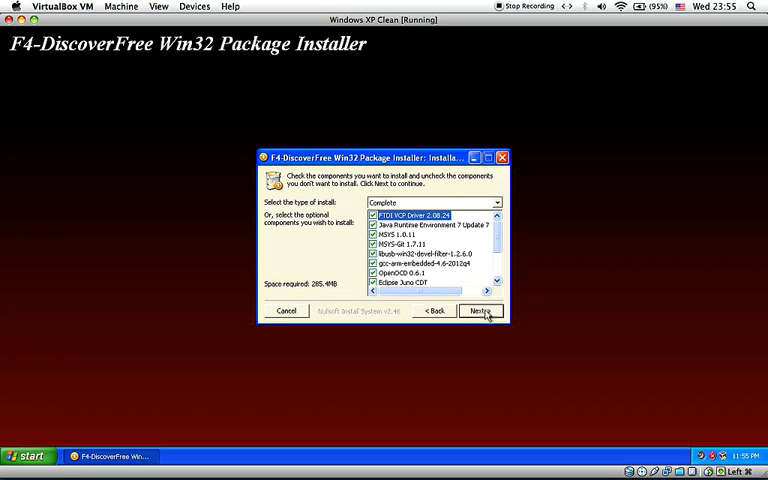
click(480, 312)
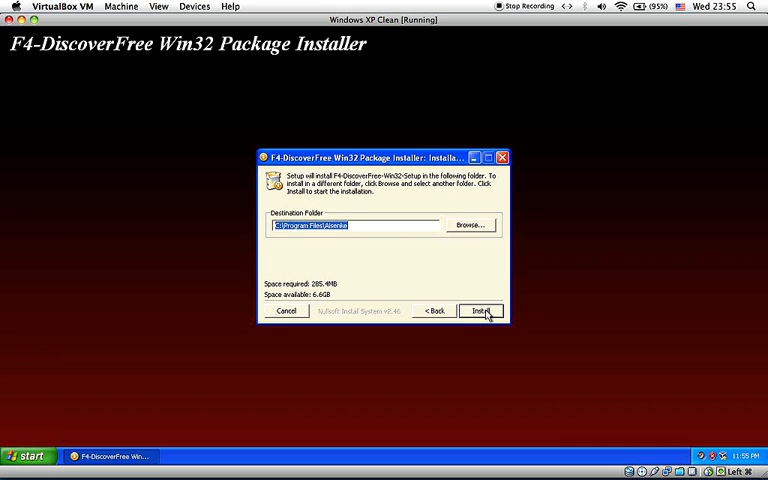
click(476, 310)
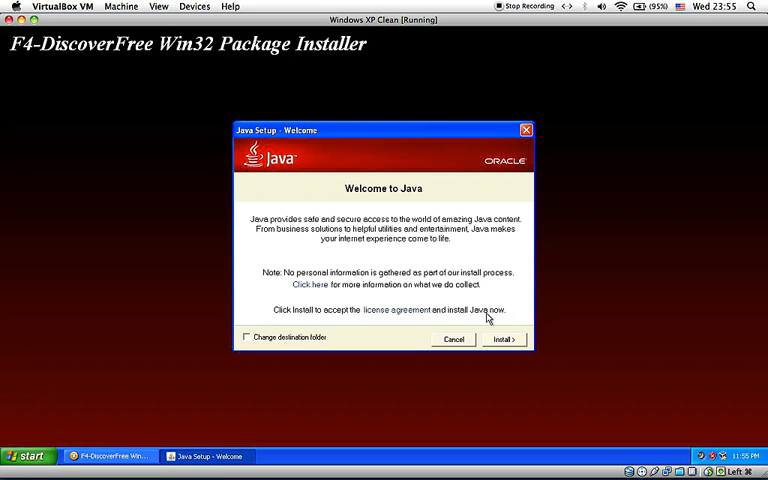
Install Java and close the setup once it reports success.
click(504, 340)
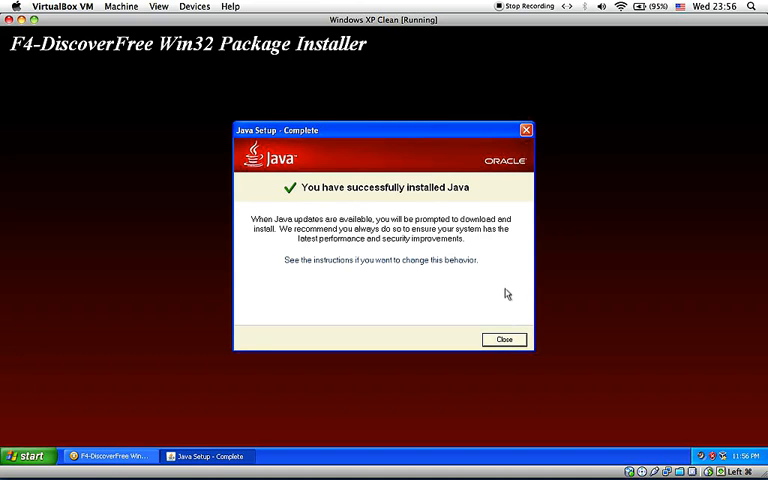
click(504, 340)
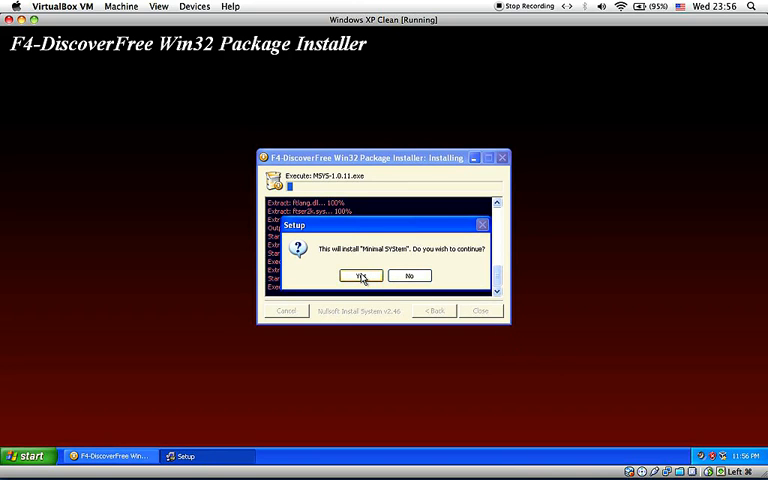
Confirm installing Minimal SYStem, accept its licence and pass the release information.
click(360, 276)
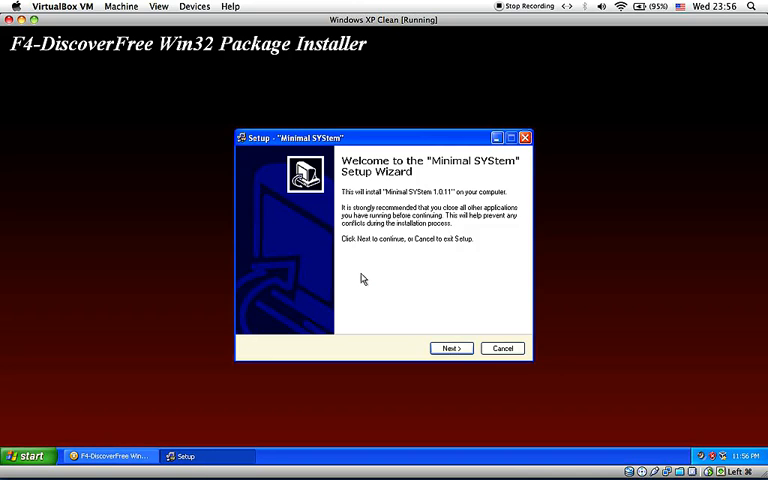
click(452, 348)
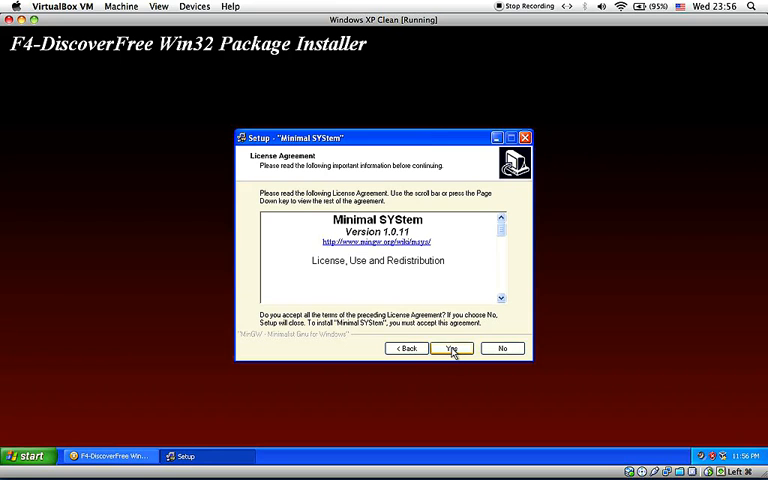
scroll(down, 3)
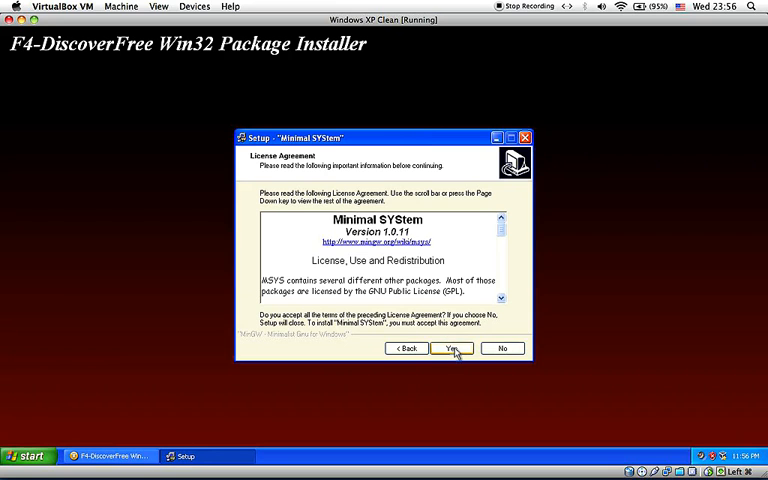
click(452, 348)
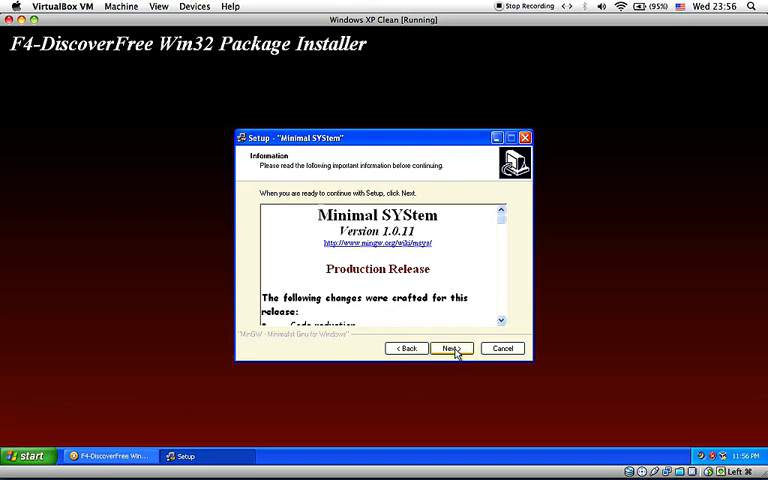
click(452, 348)
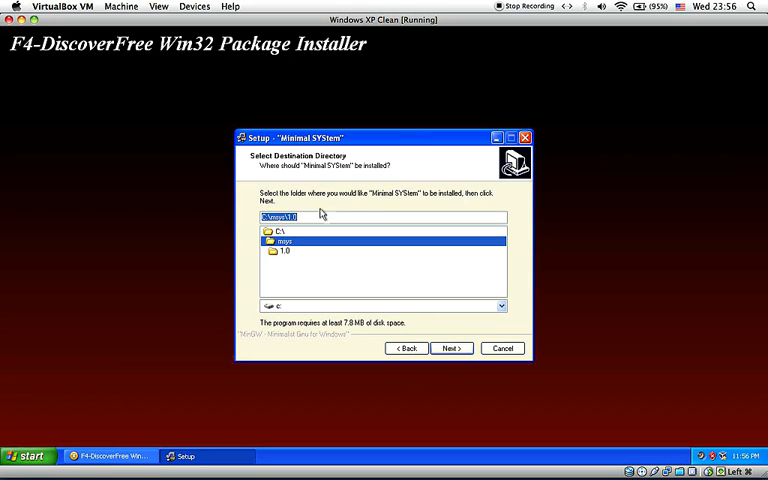
Keep the existing destination directory and default start menu folder, then begin installing MSYS.
click(304, 216)
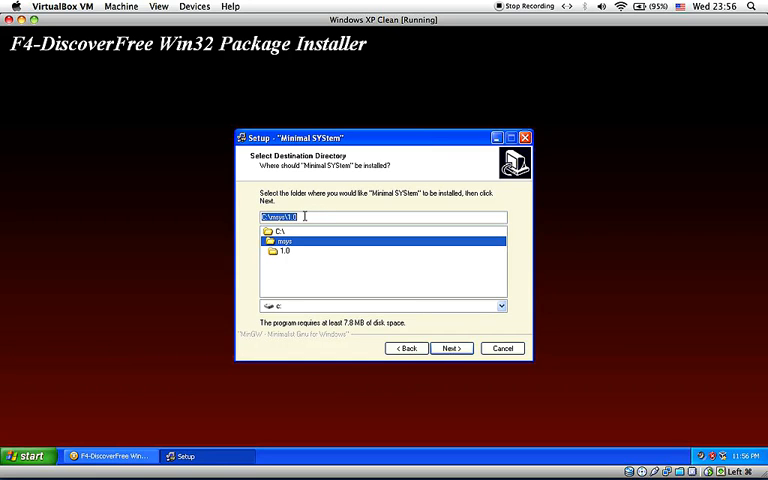
mouse_move(342, 228)
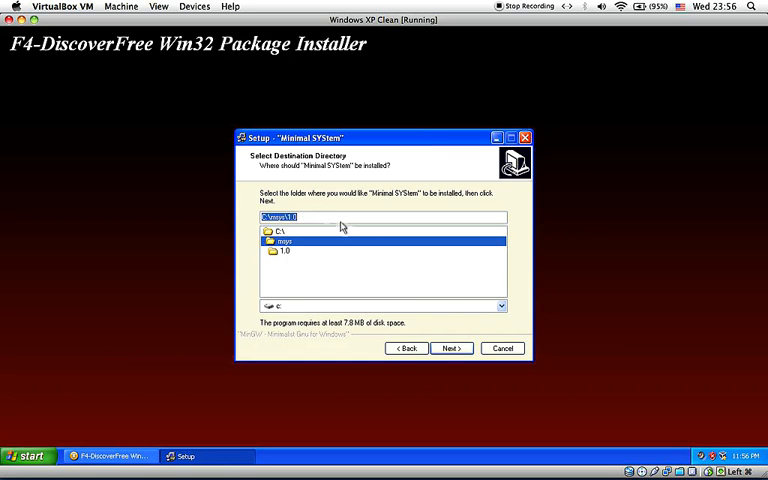
click(450, 348)
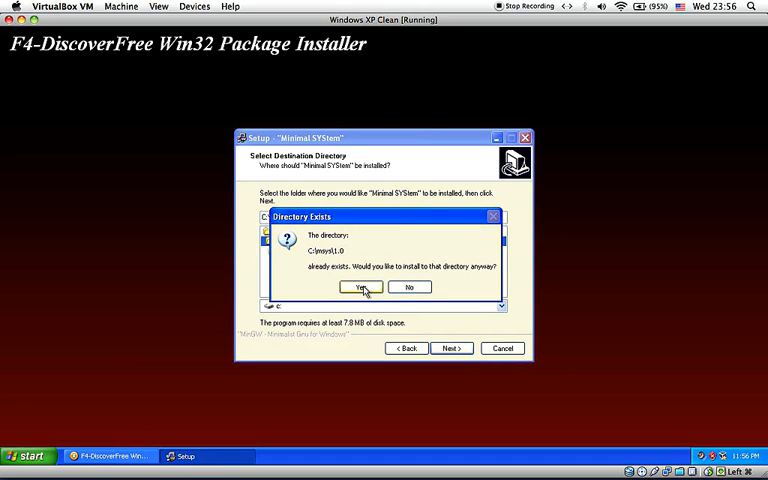
click(360, 288)
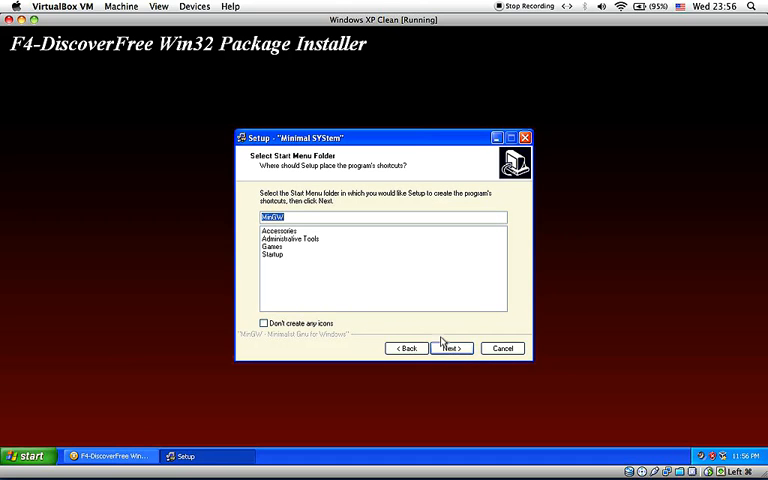
click(452, 348)
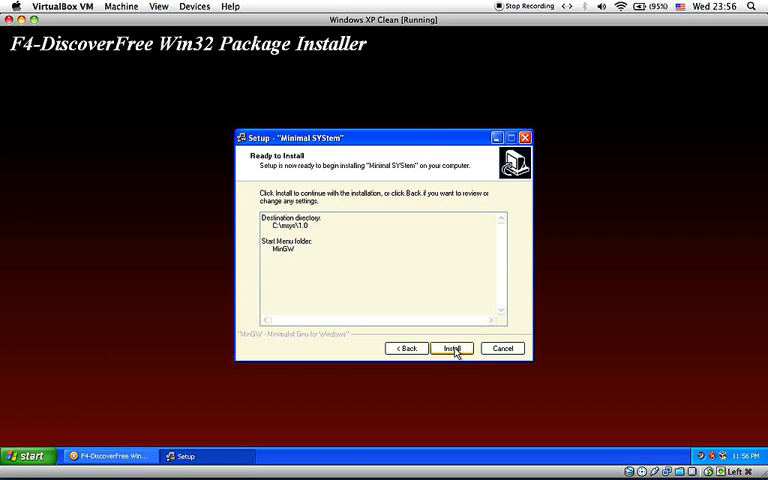
click(452, 348)
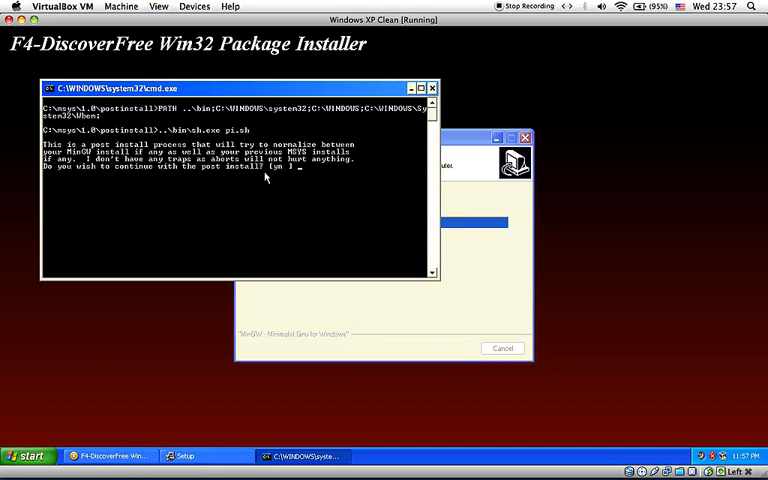
Answer y to continue, n for MinGW installed, and let the post-install script finish.
text(y)
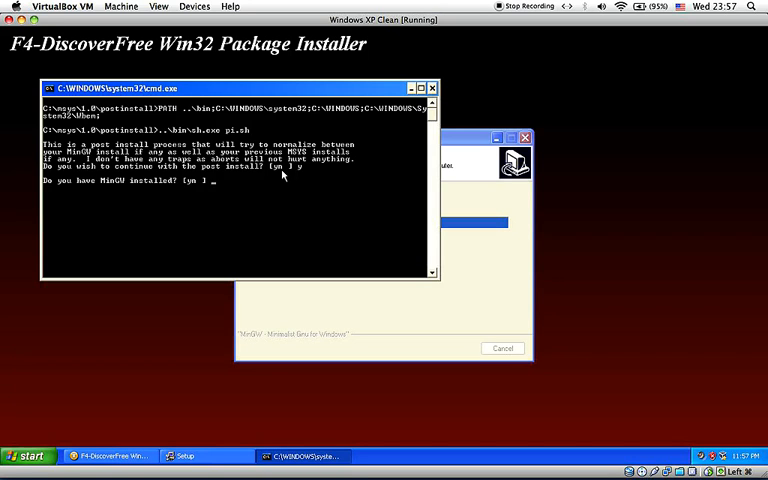
text(n)
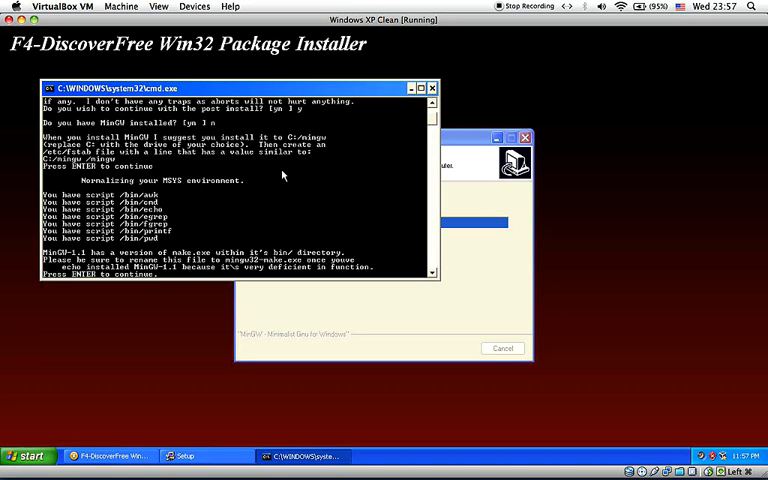
key(enter)
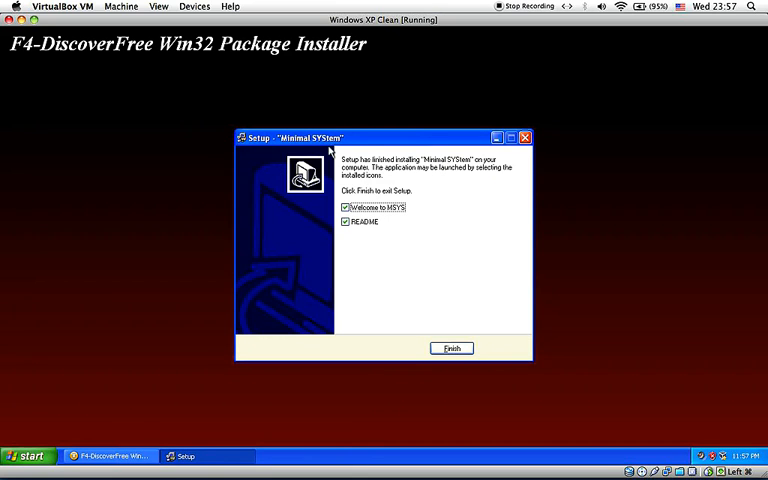
Finish MSYS setup with 'Introduction to MSYS' and 'README' unchecked.
click(344, 208)
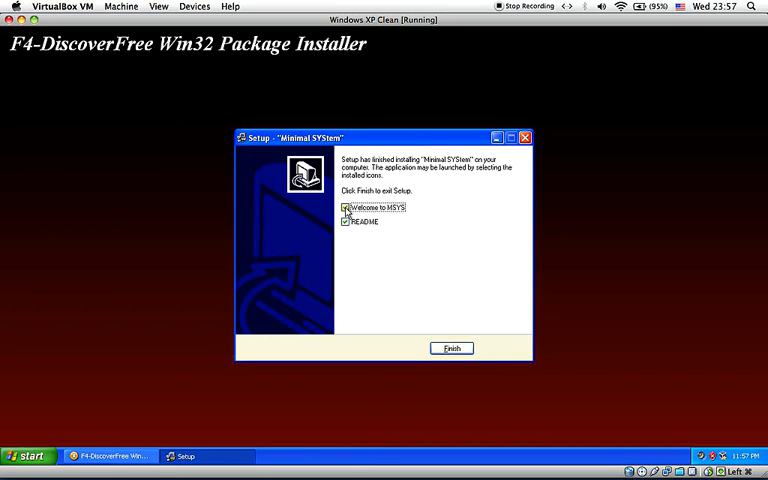
click(344, 208)
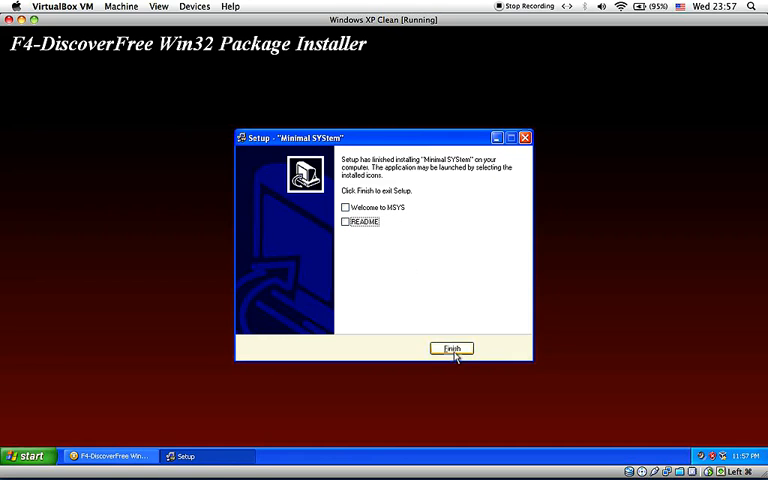
click(452, 348)
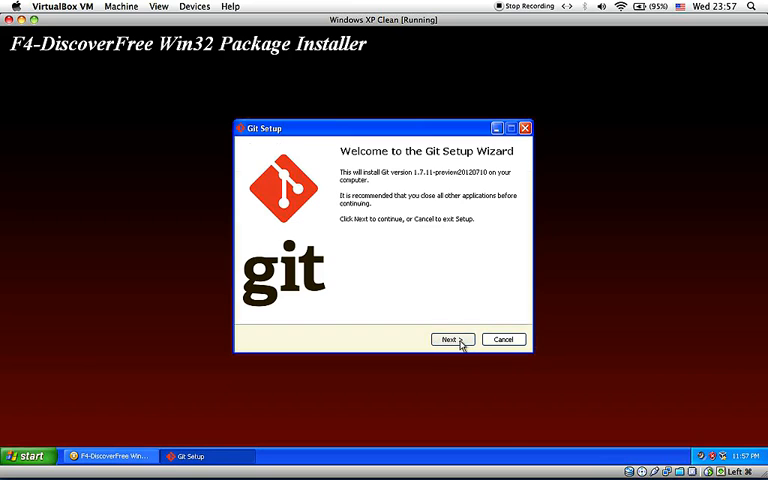
Install Git with default folder, components and Start Menu, 'Use Git Bash only' and default line endings.
click(452, 340)
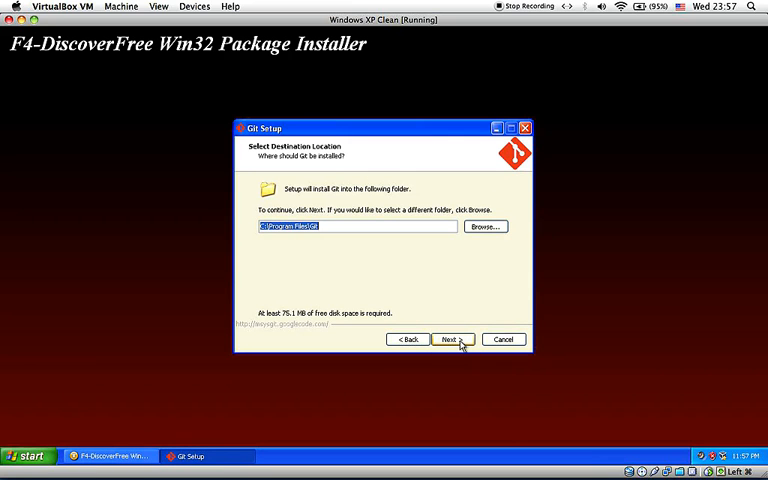
click(448, 340)
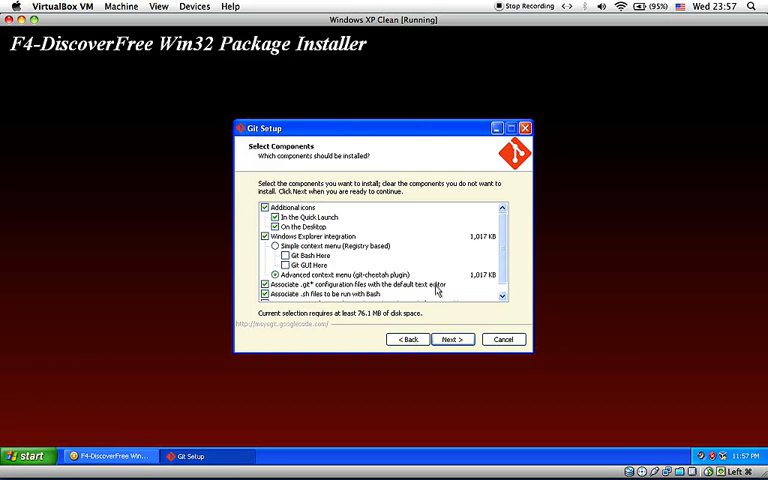
click(452, 340)
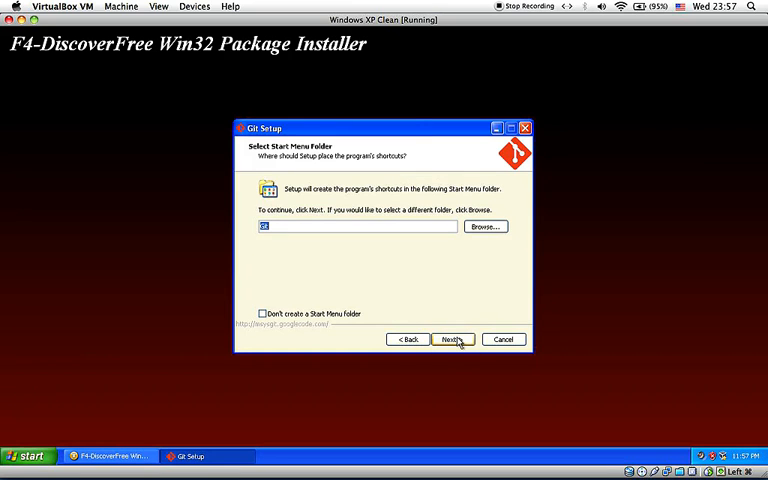
click(452, 340)
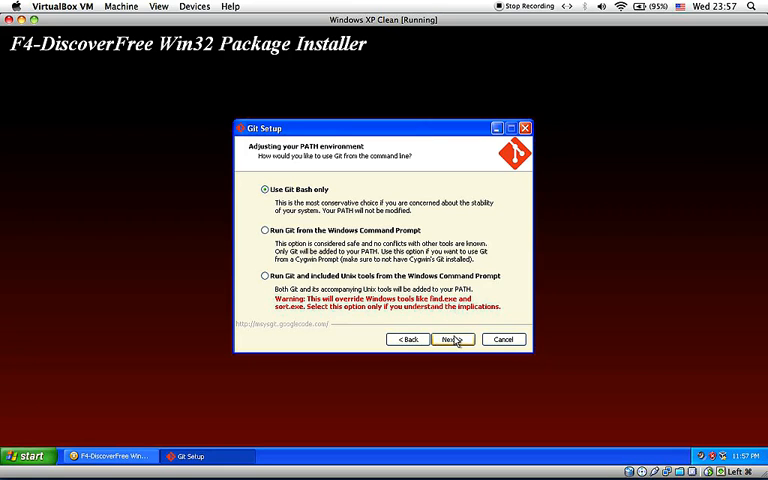
click(452, 340)
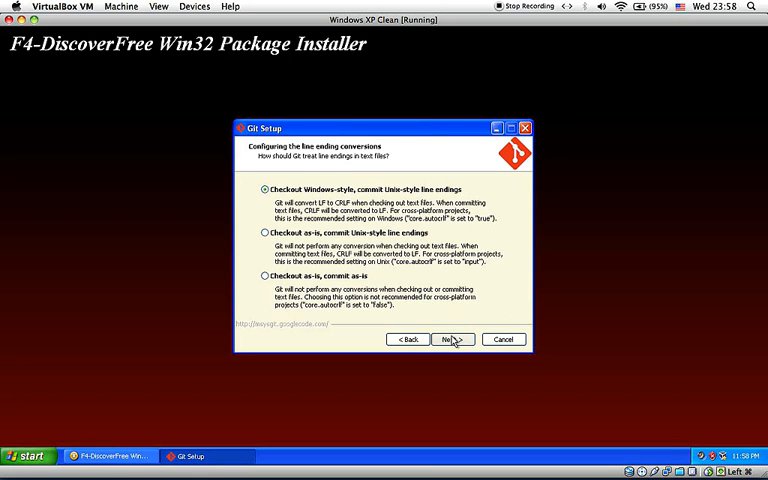
click(452, 340)
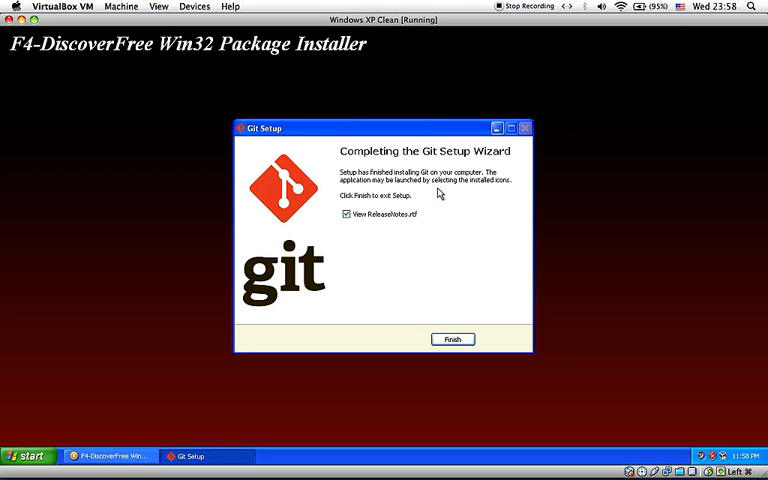
Finish Git setup with View ReleaseNotes unchecked.
click(346, 214)
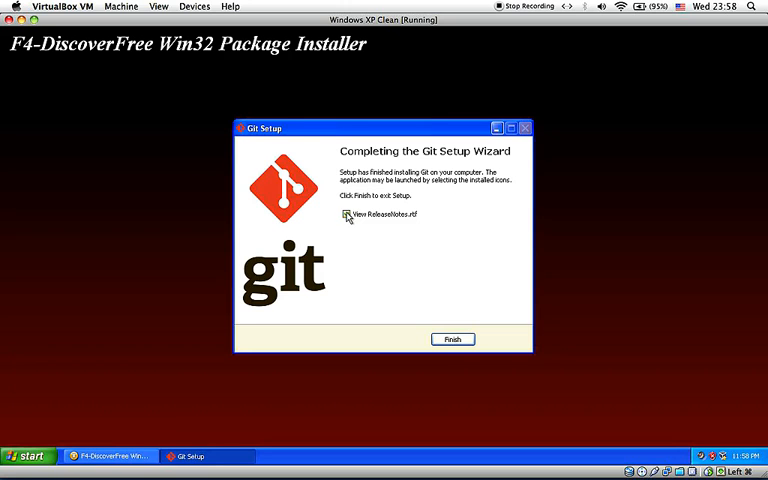
click(344, 214)
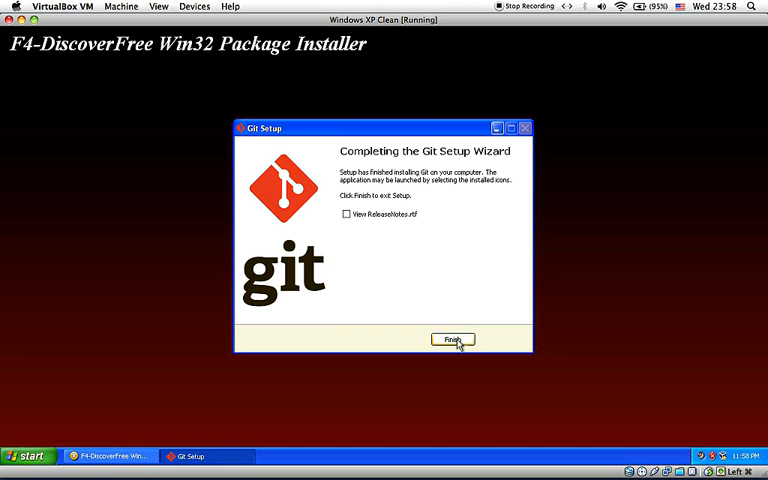
click(452, 340)
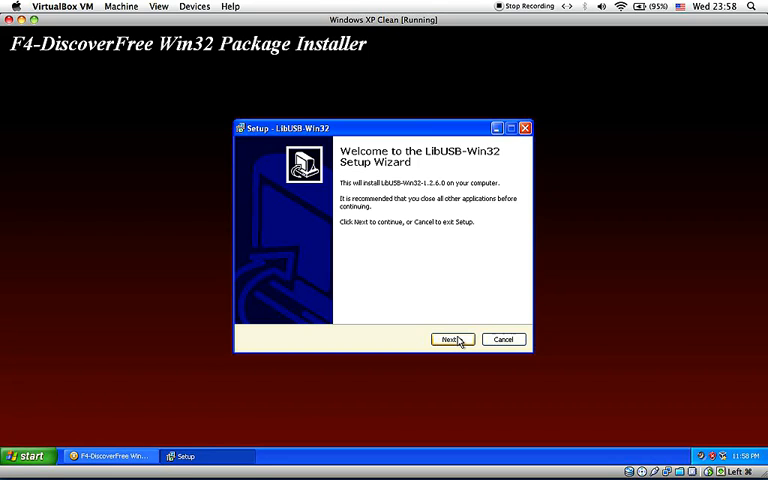
Install LibUSB-Win32 with default folders and finish without launching the filter installer wizard.
click(448, 340)
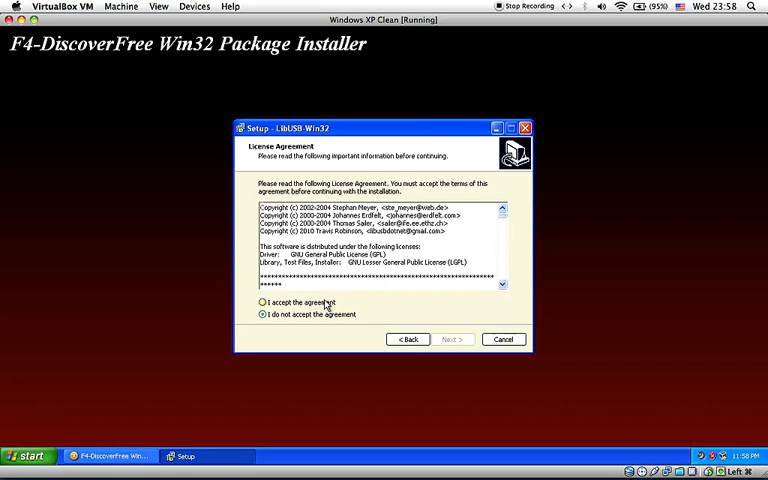
click(452, 340)
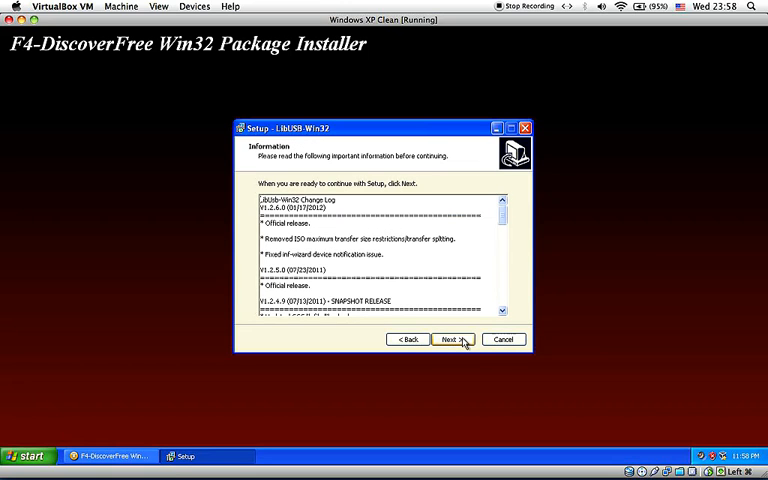
click(448, 340)
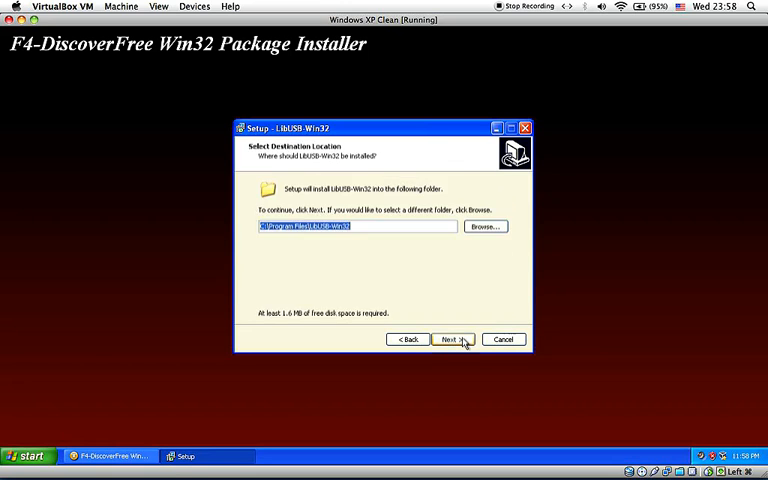
click(450, 340)
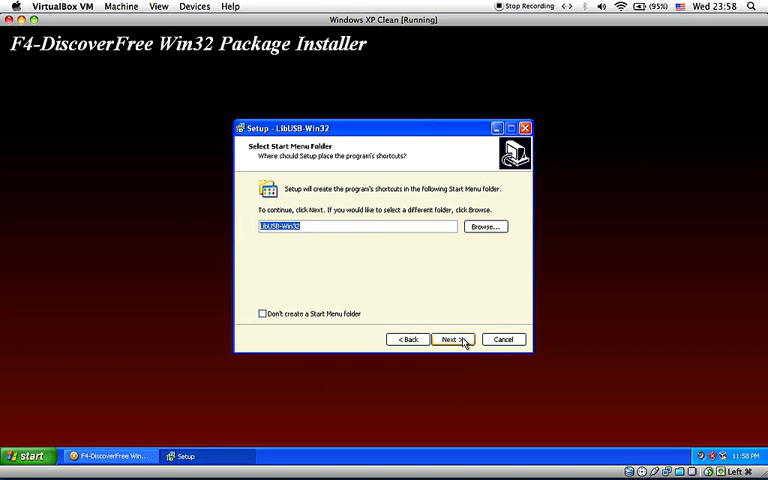
click(450, 340)
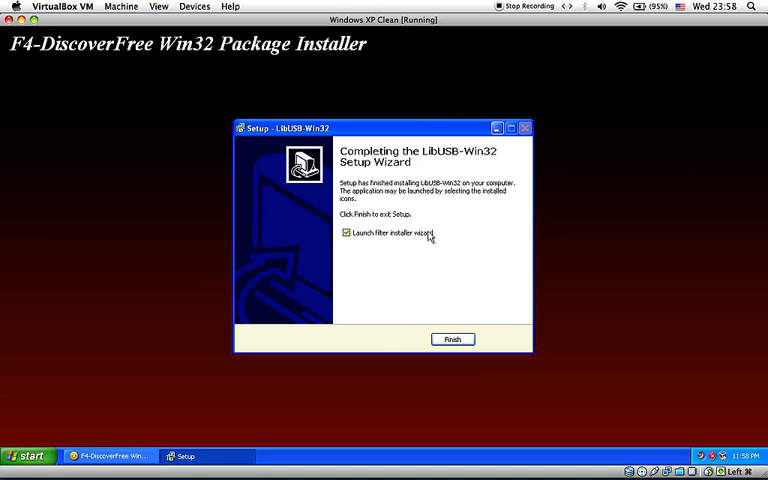
mouse_move(378, 236)
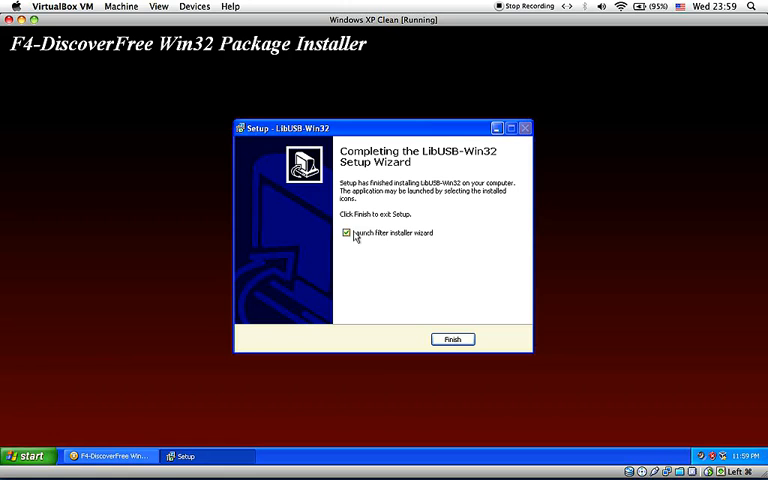
click(344, 232)
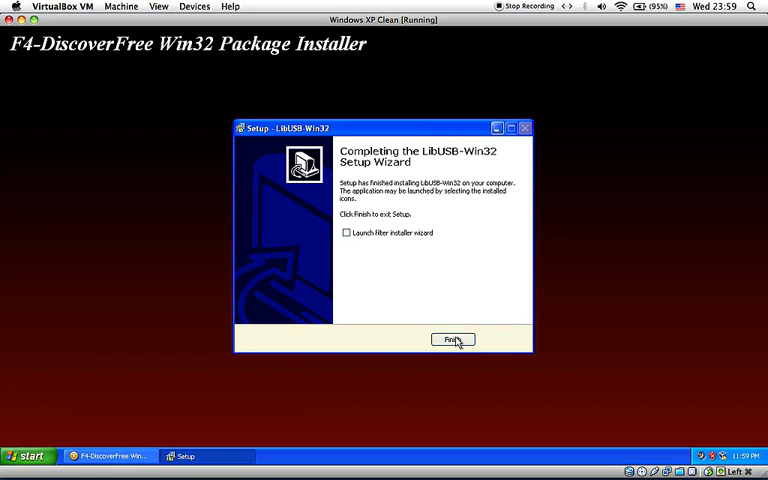
click(452, 340)
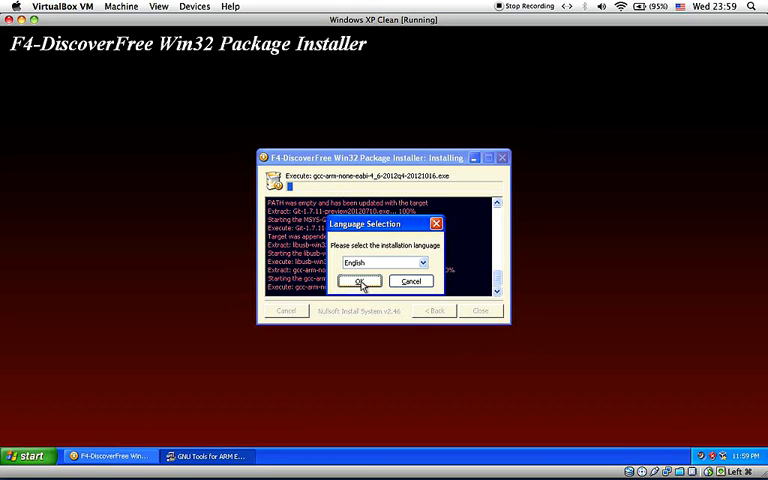
Choose English, accept the licence terms and start copying files to the default destination.
click(368, 280)
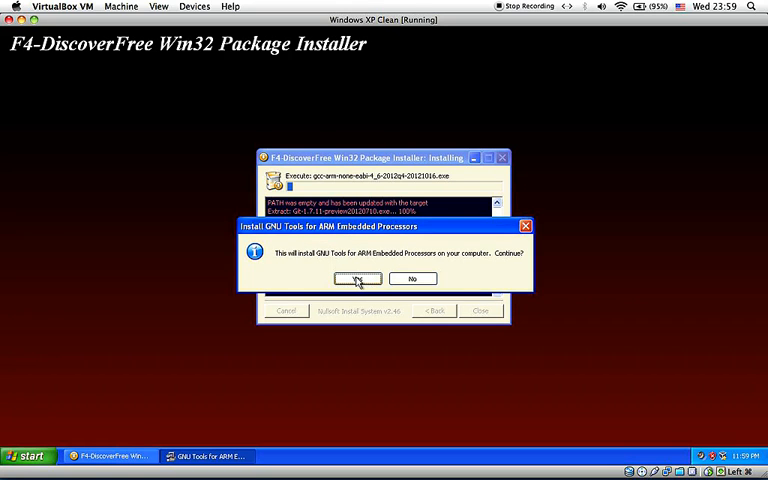
click(356, 278)
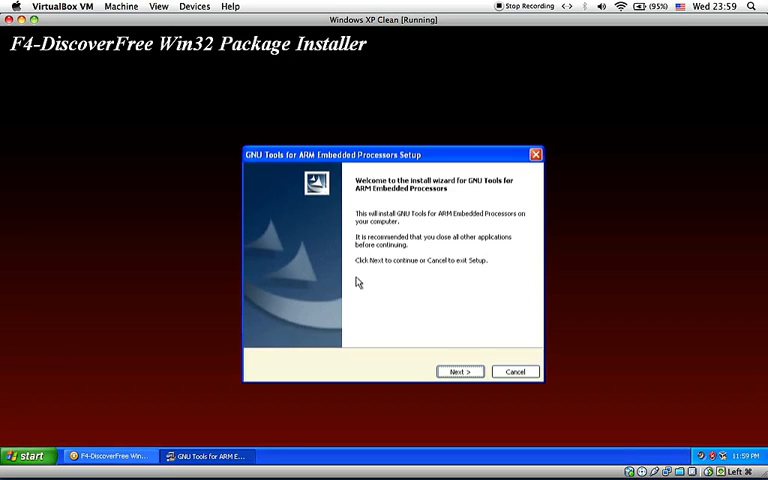
click(460, 372)
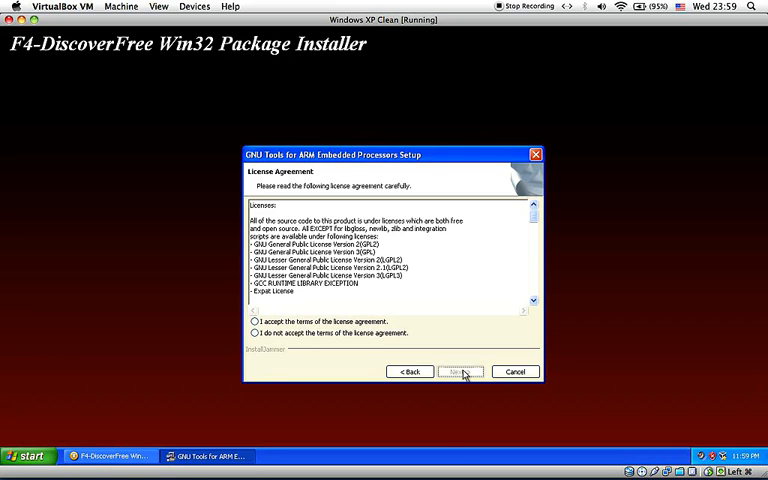
click(252, 320)
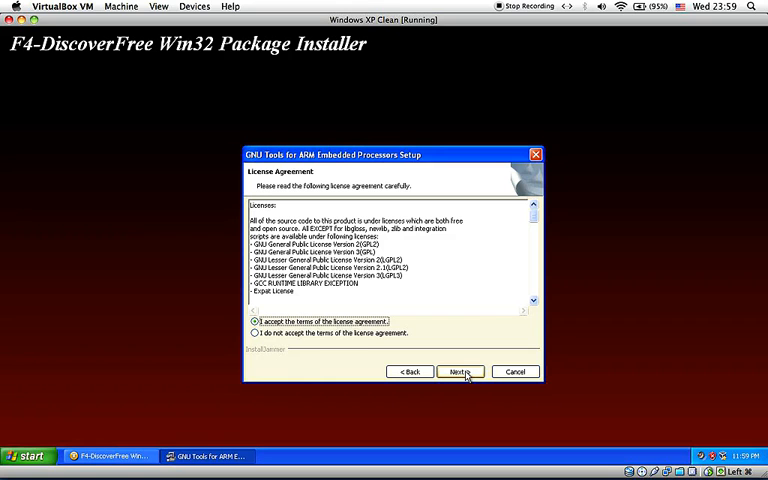
click(460, 372)
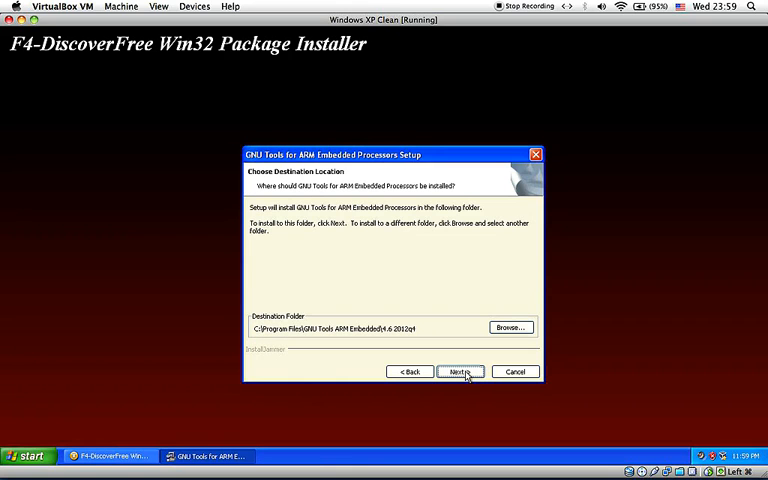
click(460, 372)
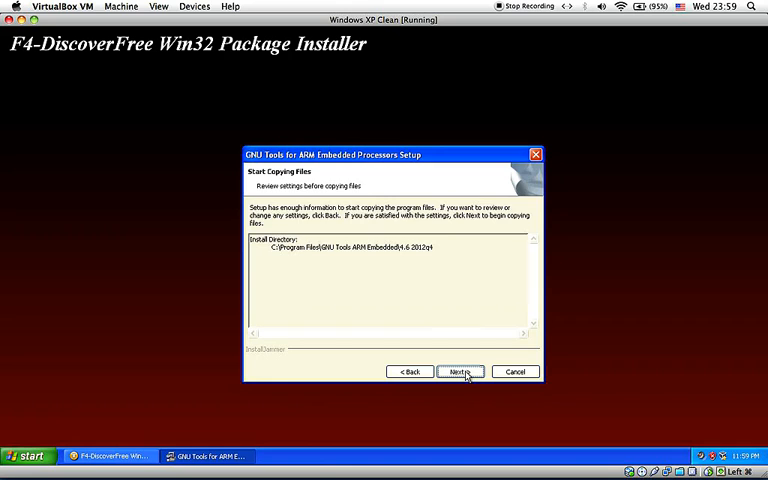
click(460, 372)
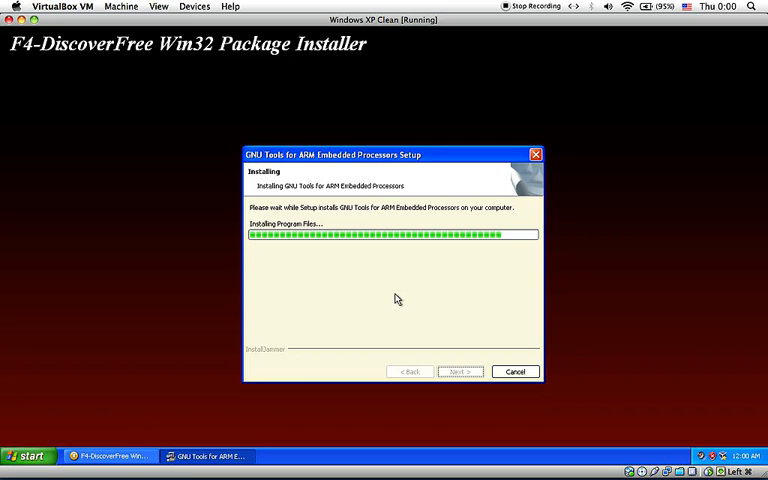
mouse_move(380, 302)
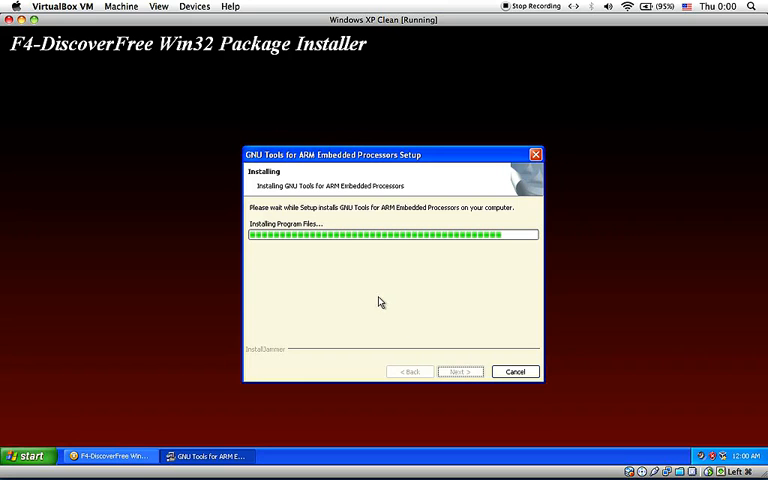
mouse_move(384, 292)
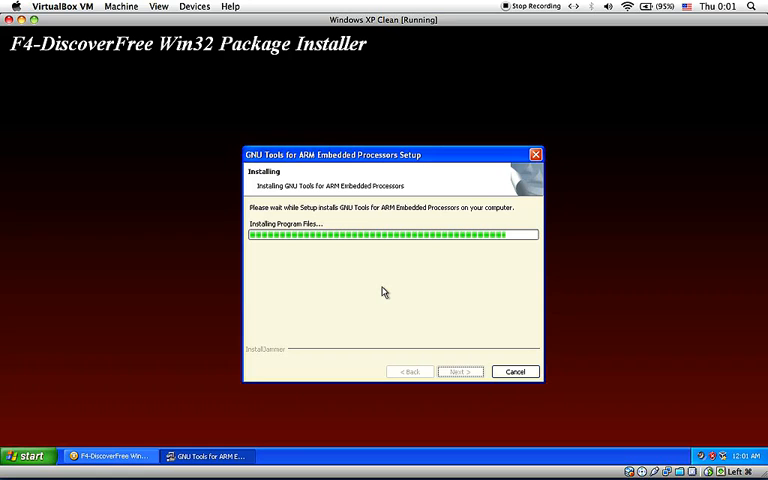
mouse_move(410, 276)
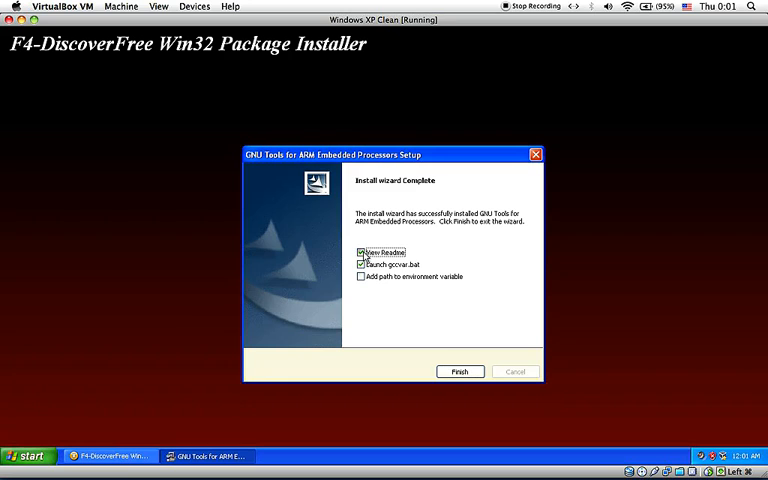
Finish with View Readme and Launch gccvar.bat unchecked and 'Add path to environment variable' checked.
click(360, 252)
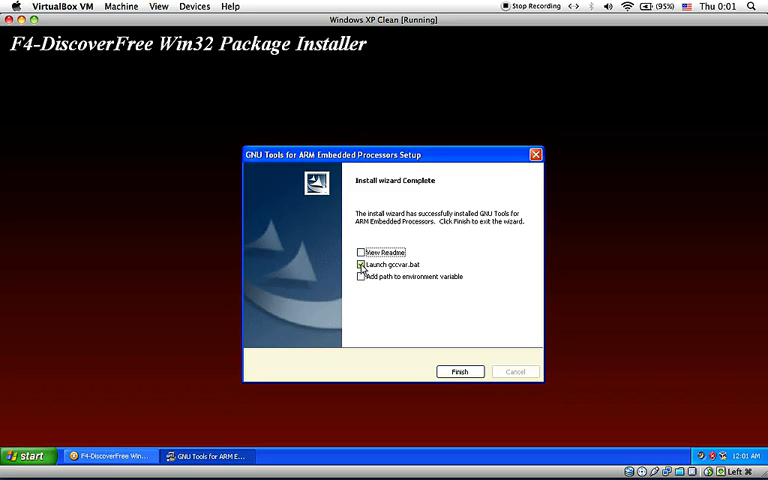
click(360, 264)
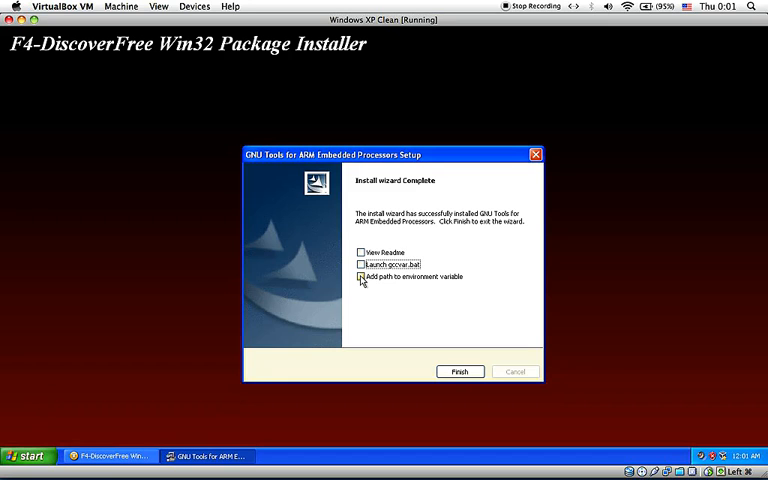
click(360, 276)
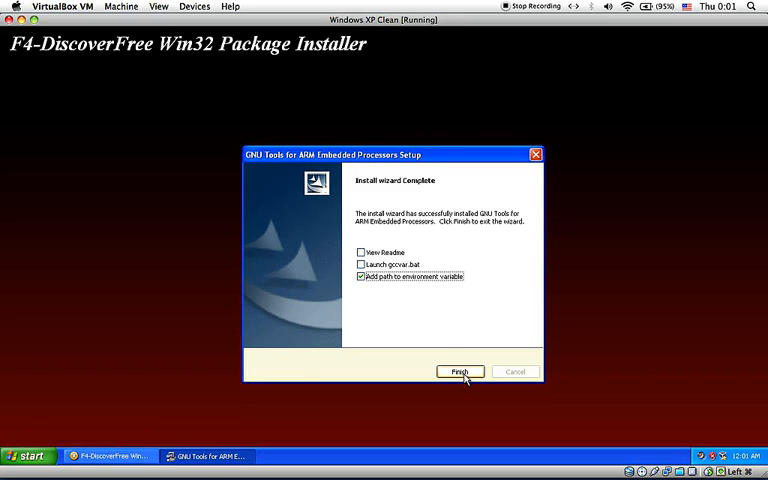
click(460, 372)
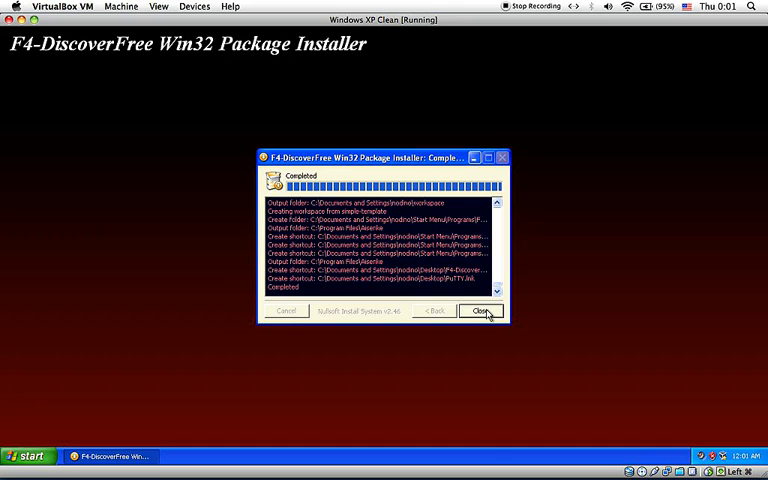
Close the completed F4-DiscoverFree installer, leaving all bundled components installed on the desktop.
click(480, 310)
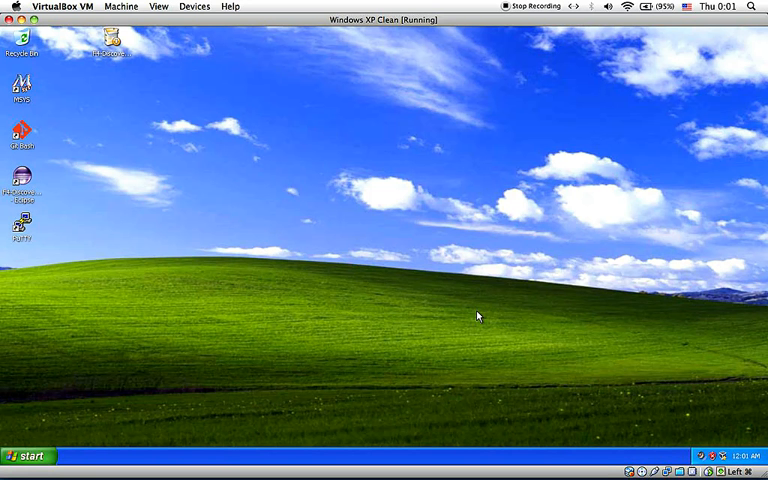
mouse_move(196, 136)
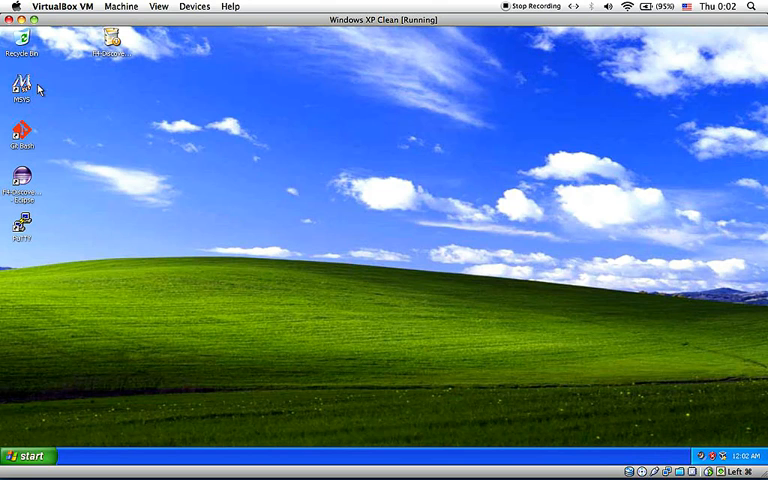
mouse_move(28, 144)
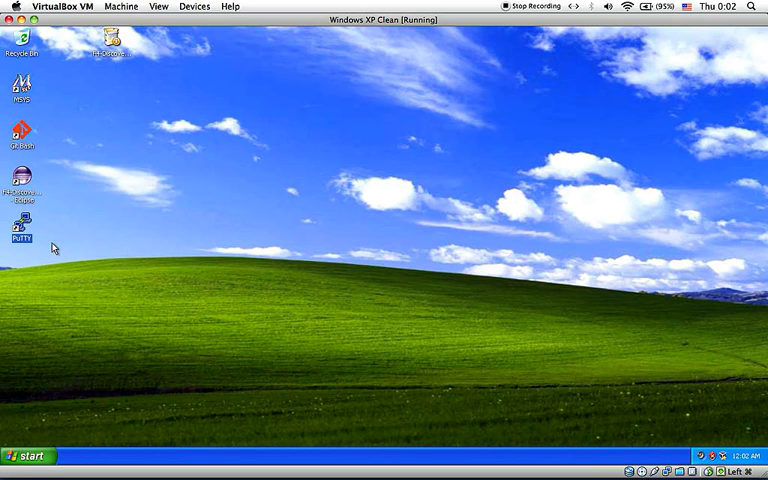
mouse_move(196, 192)
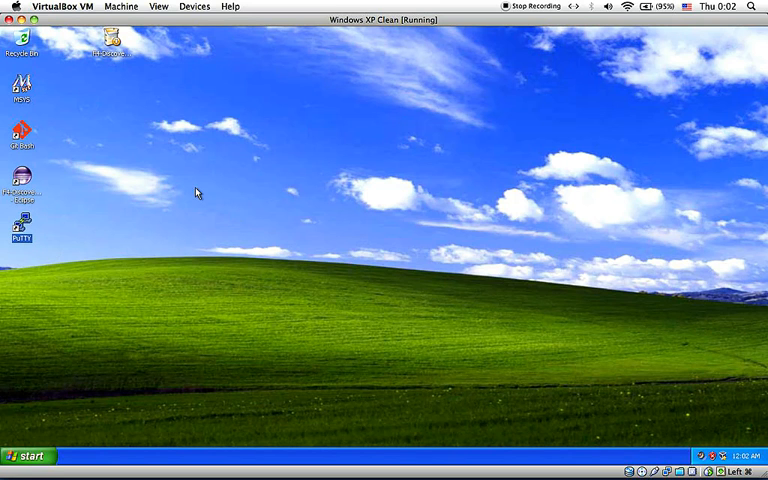
mouse_move(356, 148)
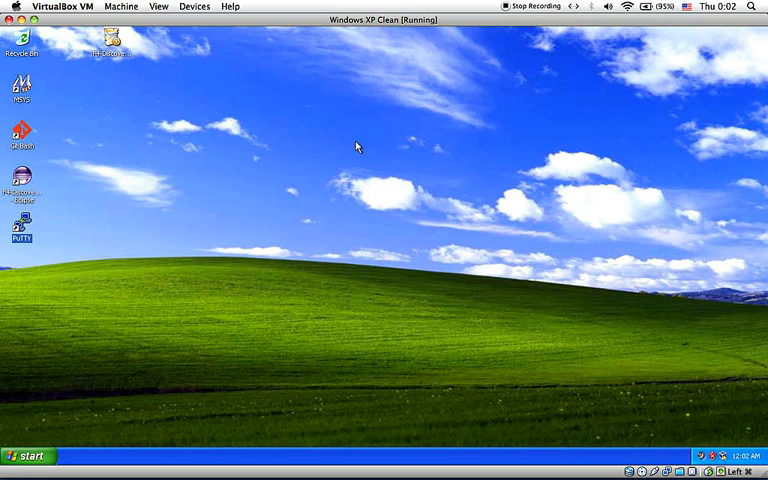
mouse_move(292, 108)
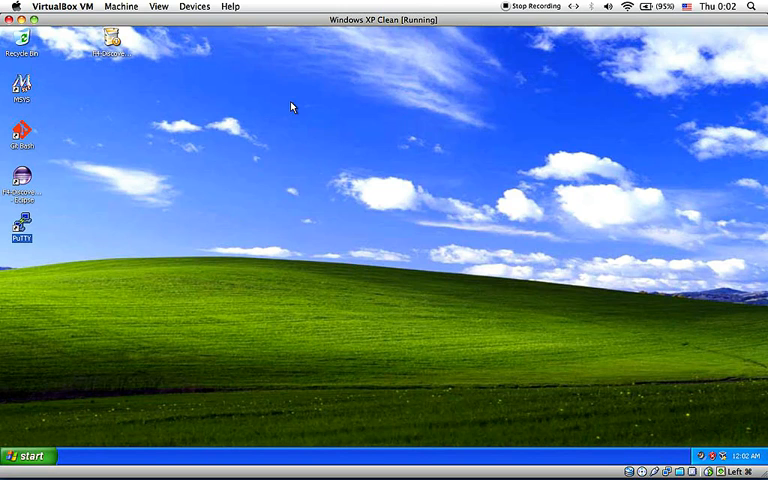
mouse_move(420, 62)
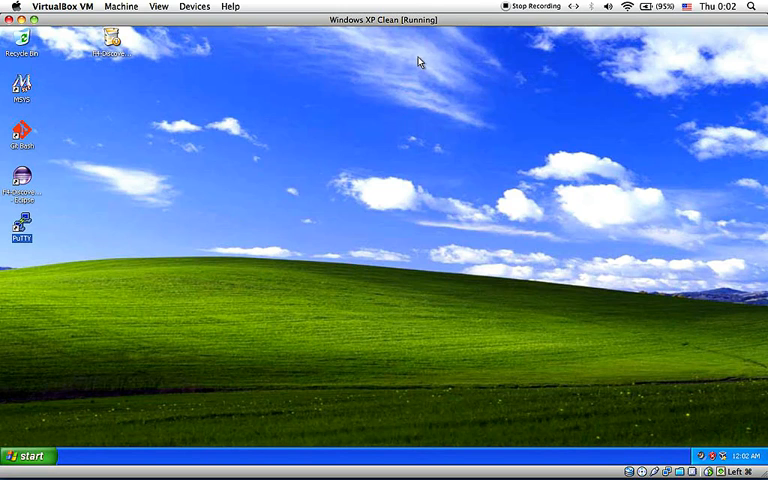